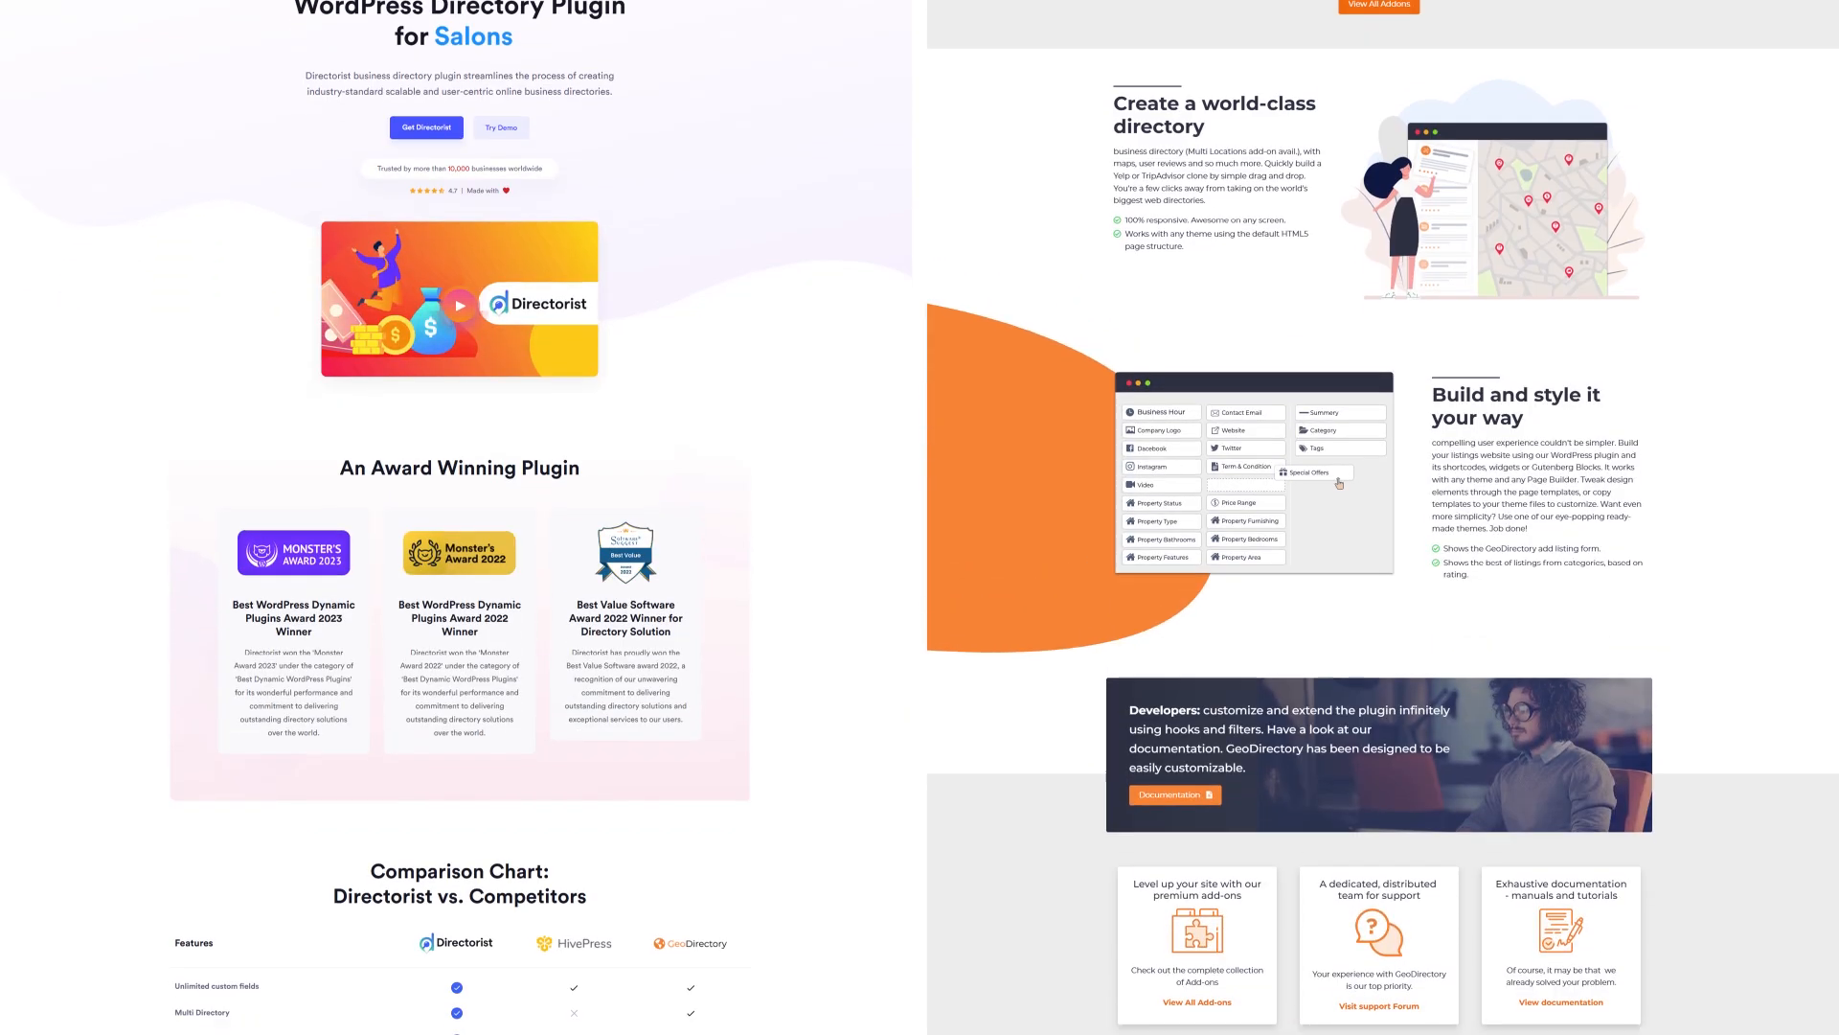
- Scroll the Directorist listings and filter them by the Halal tag
{"action": "scroll", "scroll_direction": "down", "scroll_amount": 3}
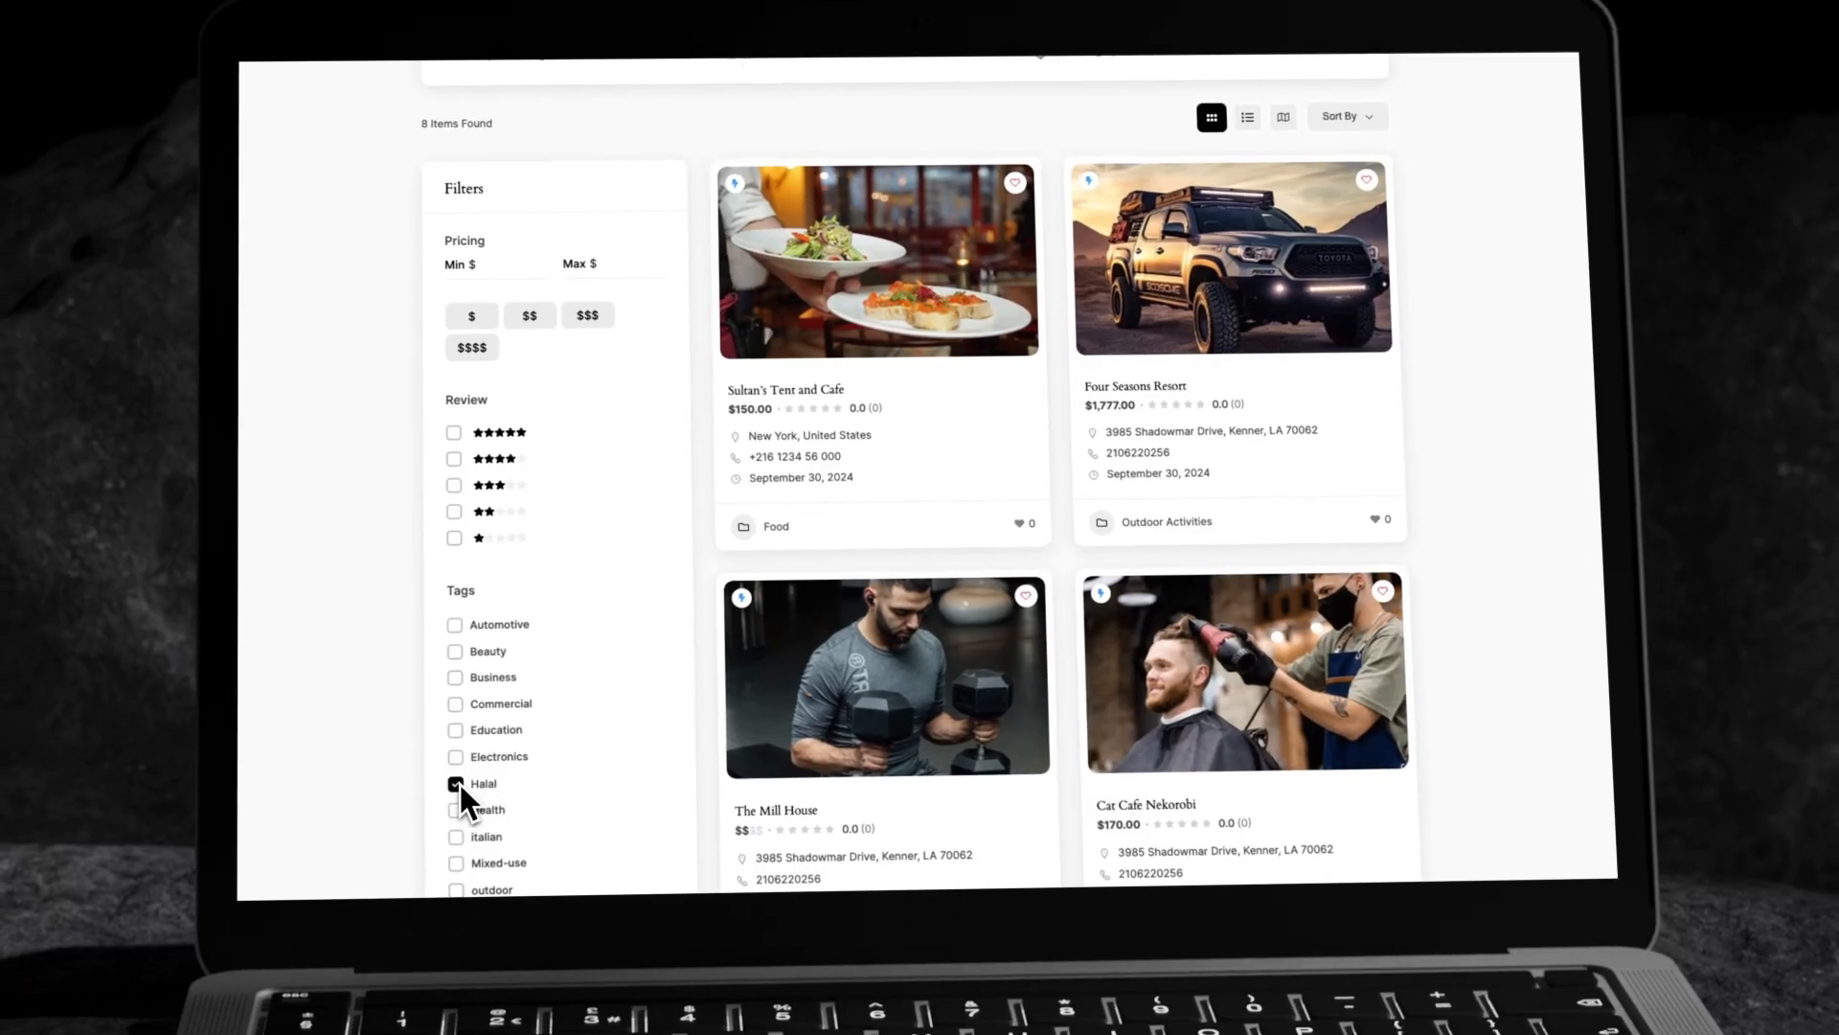
{"action": "left_click", "coordinate": [455, 784]}
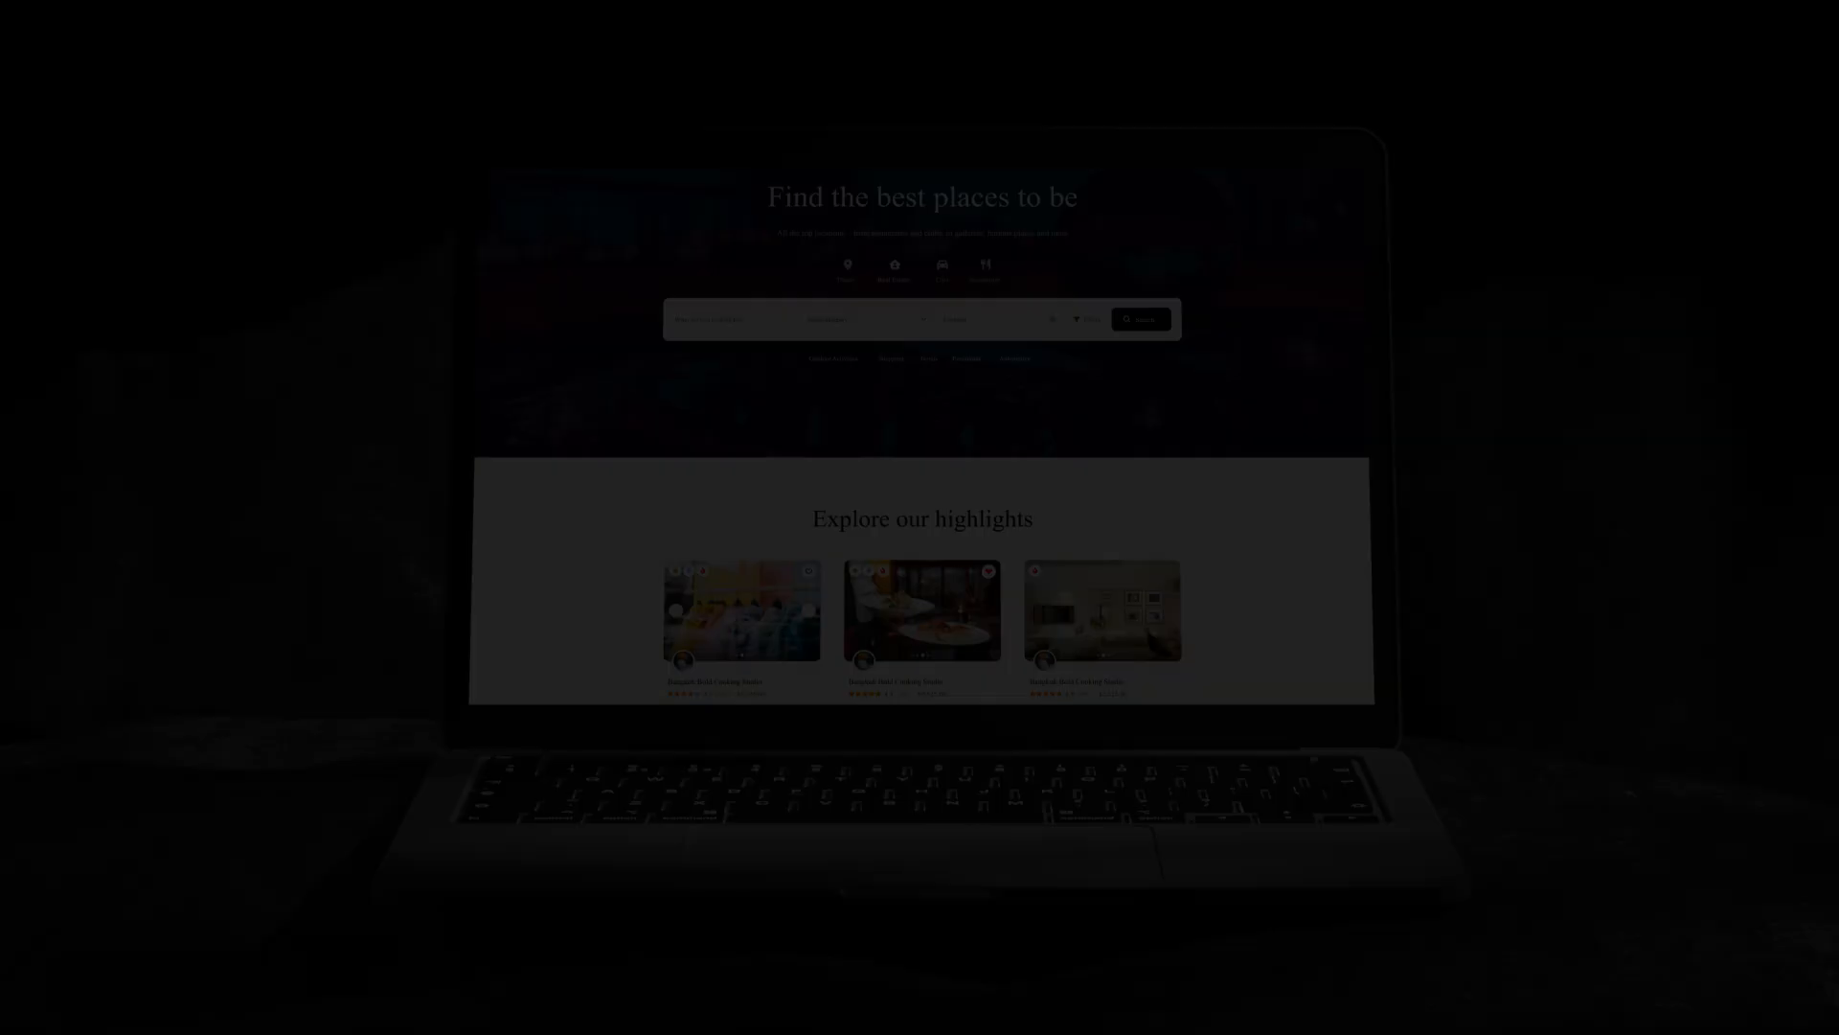
- View the Bangkok Bold Cooking Studio listing, then choose Car as the new listing type
{"action": "left_click", "coordinate": [741, 611]}
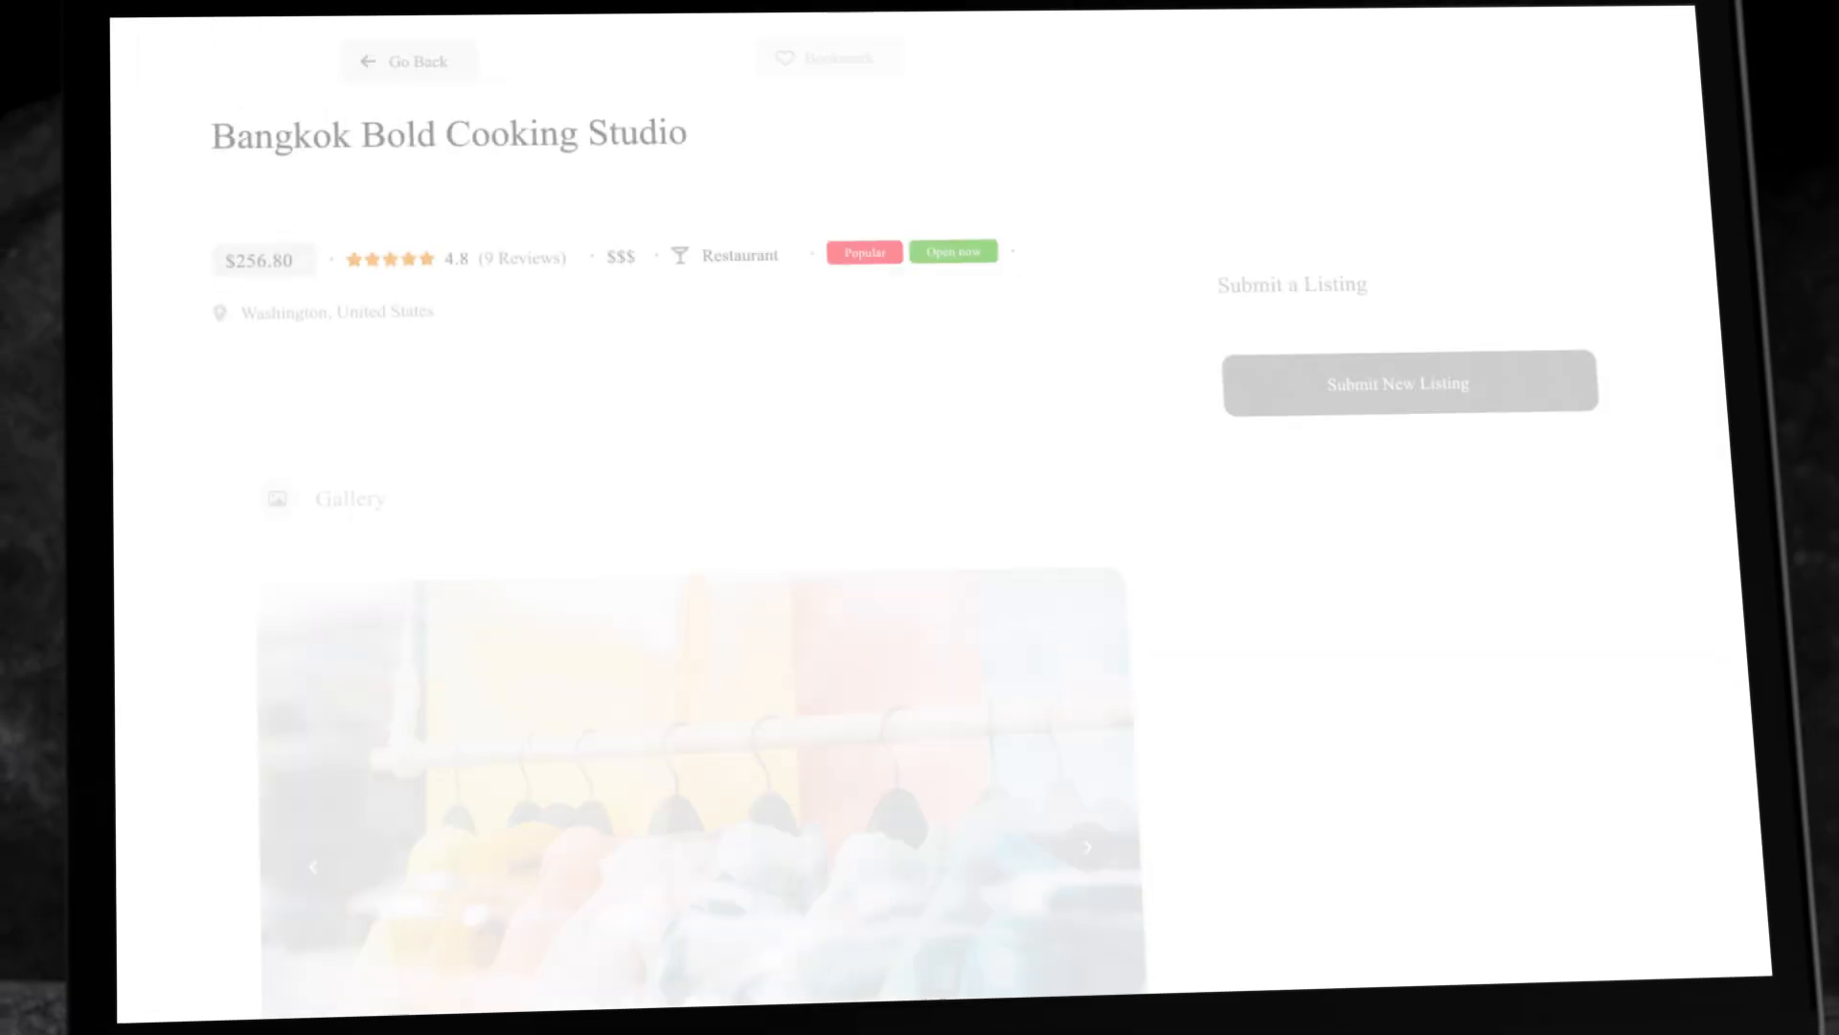
{"action": "scroll", "scroll_direction": "down", "scroll_amount": 3}
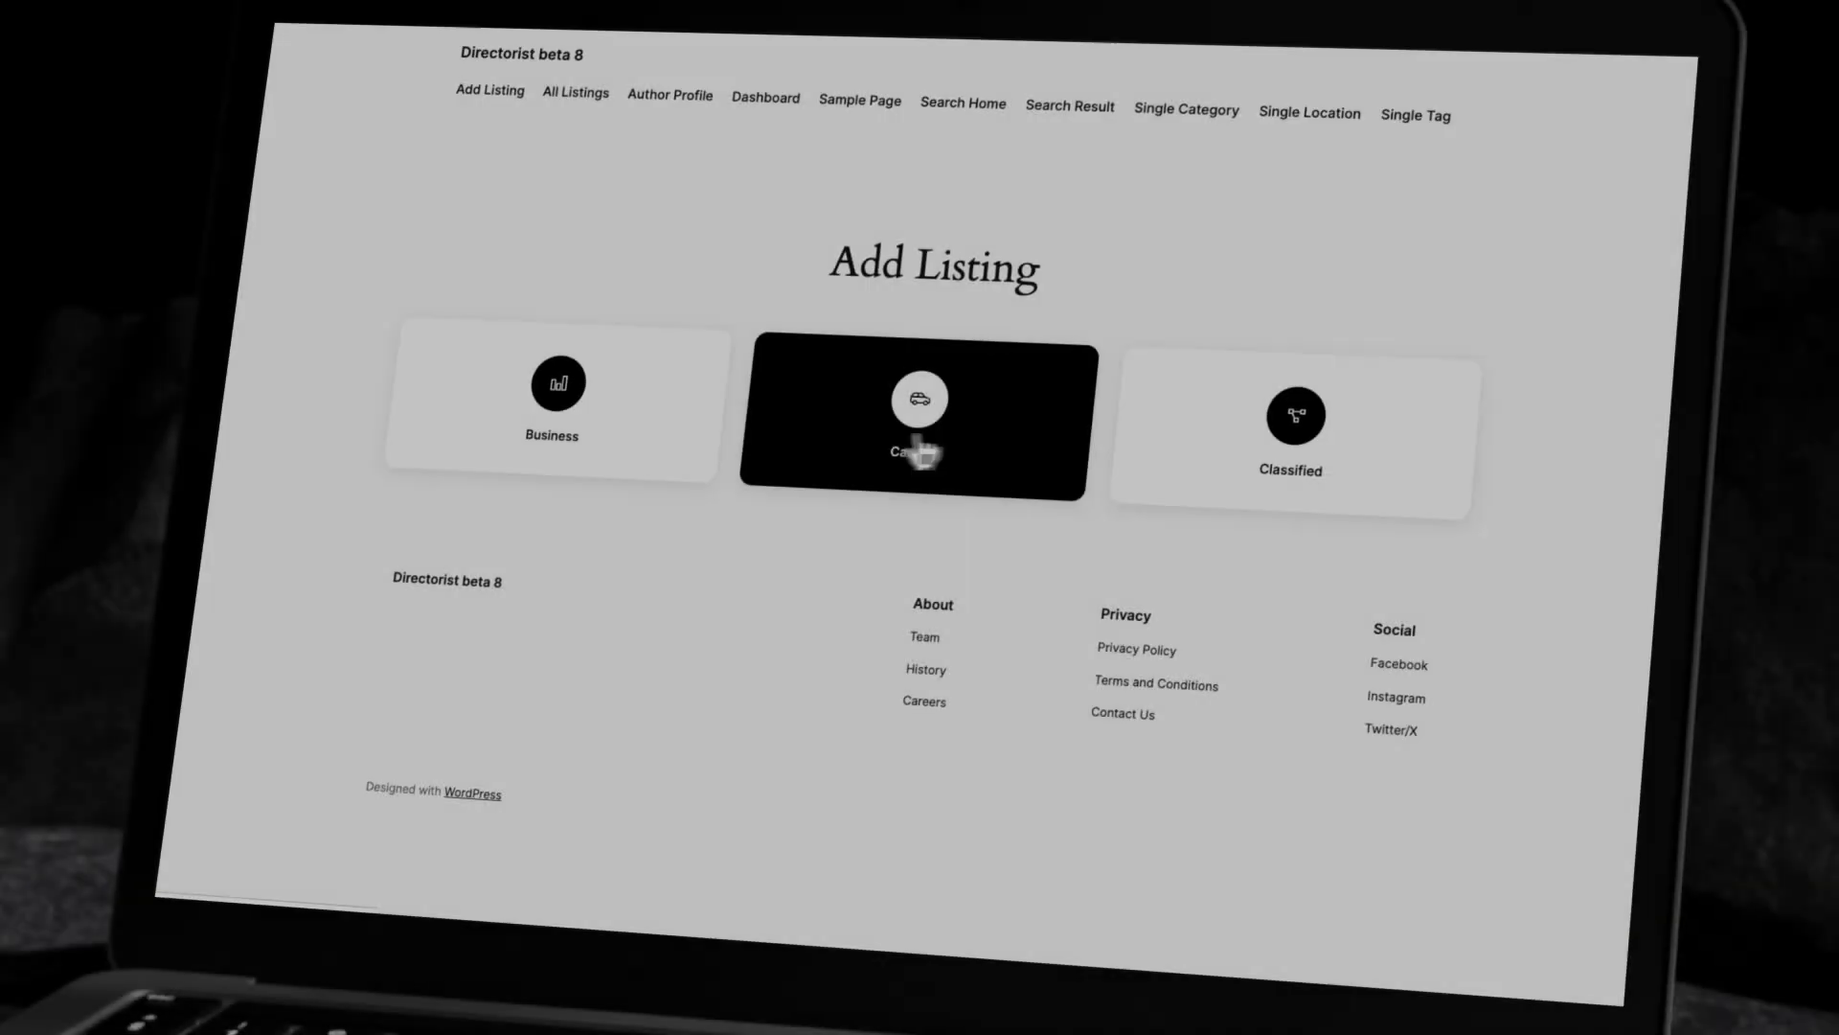
{"action": "left_click", "coordinate": [912, 423]}
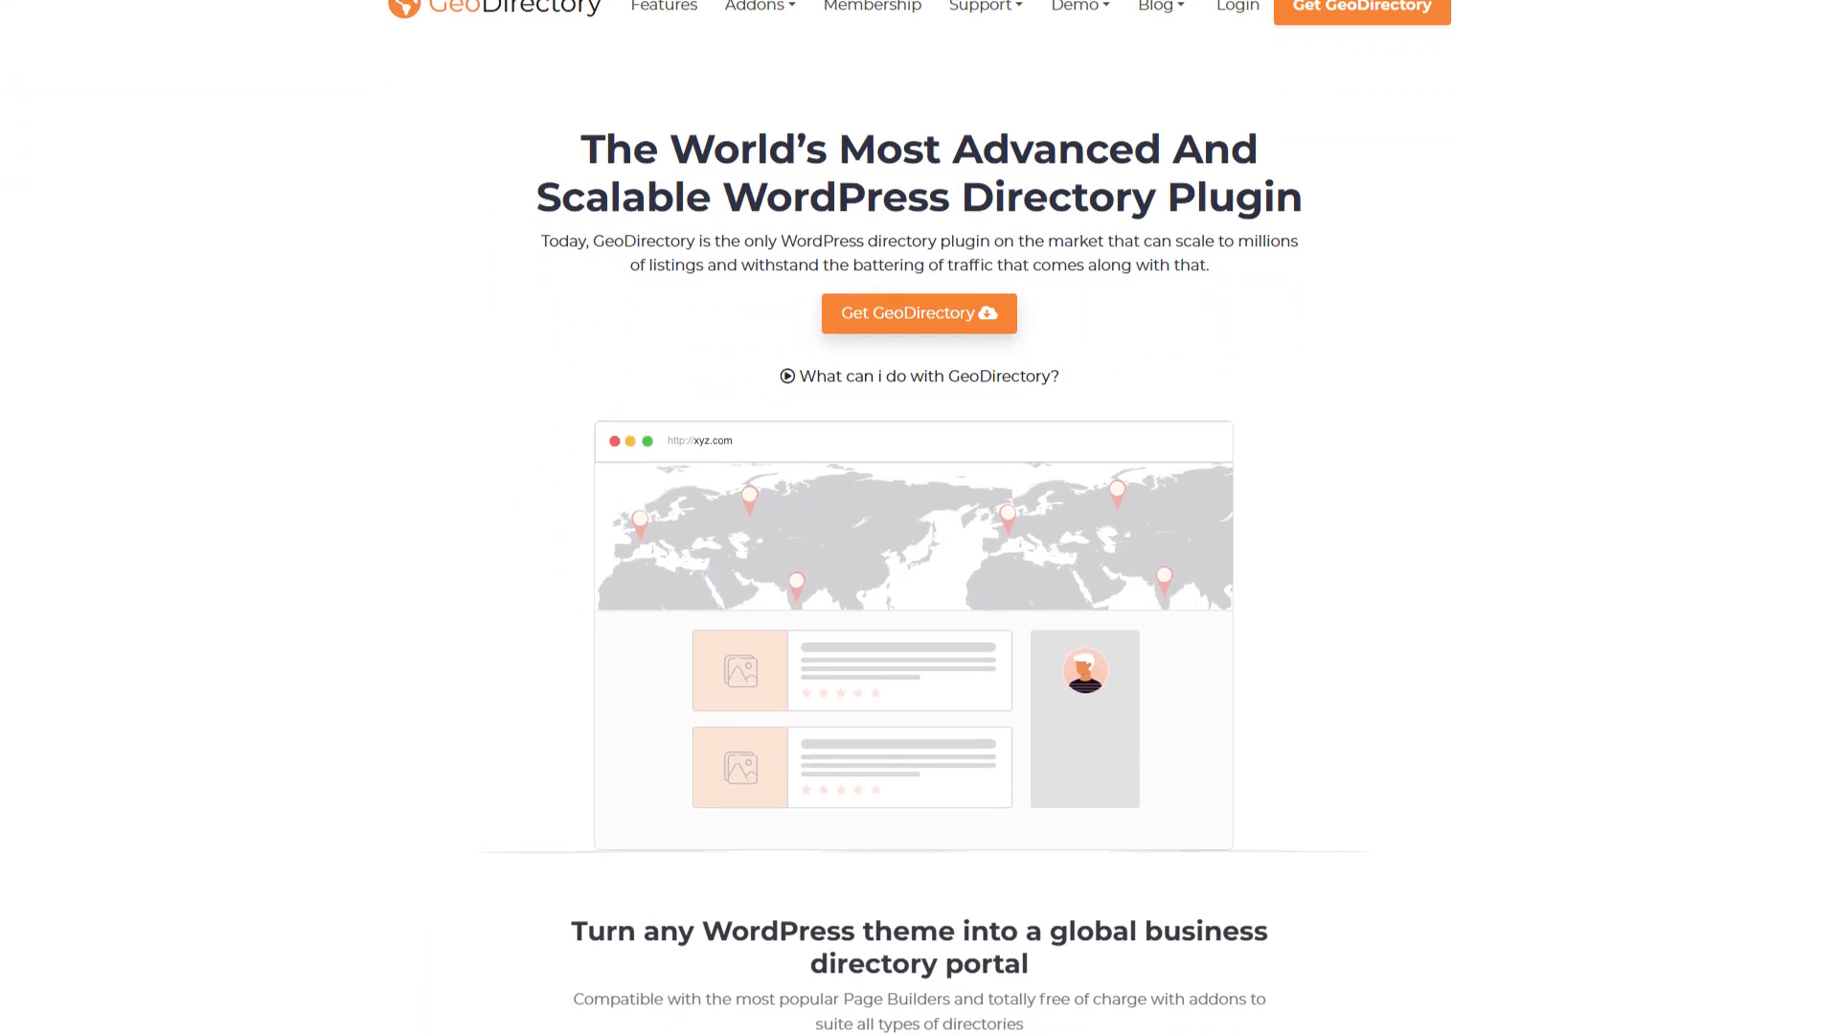
- Scroll the GeoDirectory homepage past View All Addons to 'Create a world-class directory'
{"action": "scroll", "scroll_direction": "down", "scroll_amount": 3}
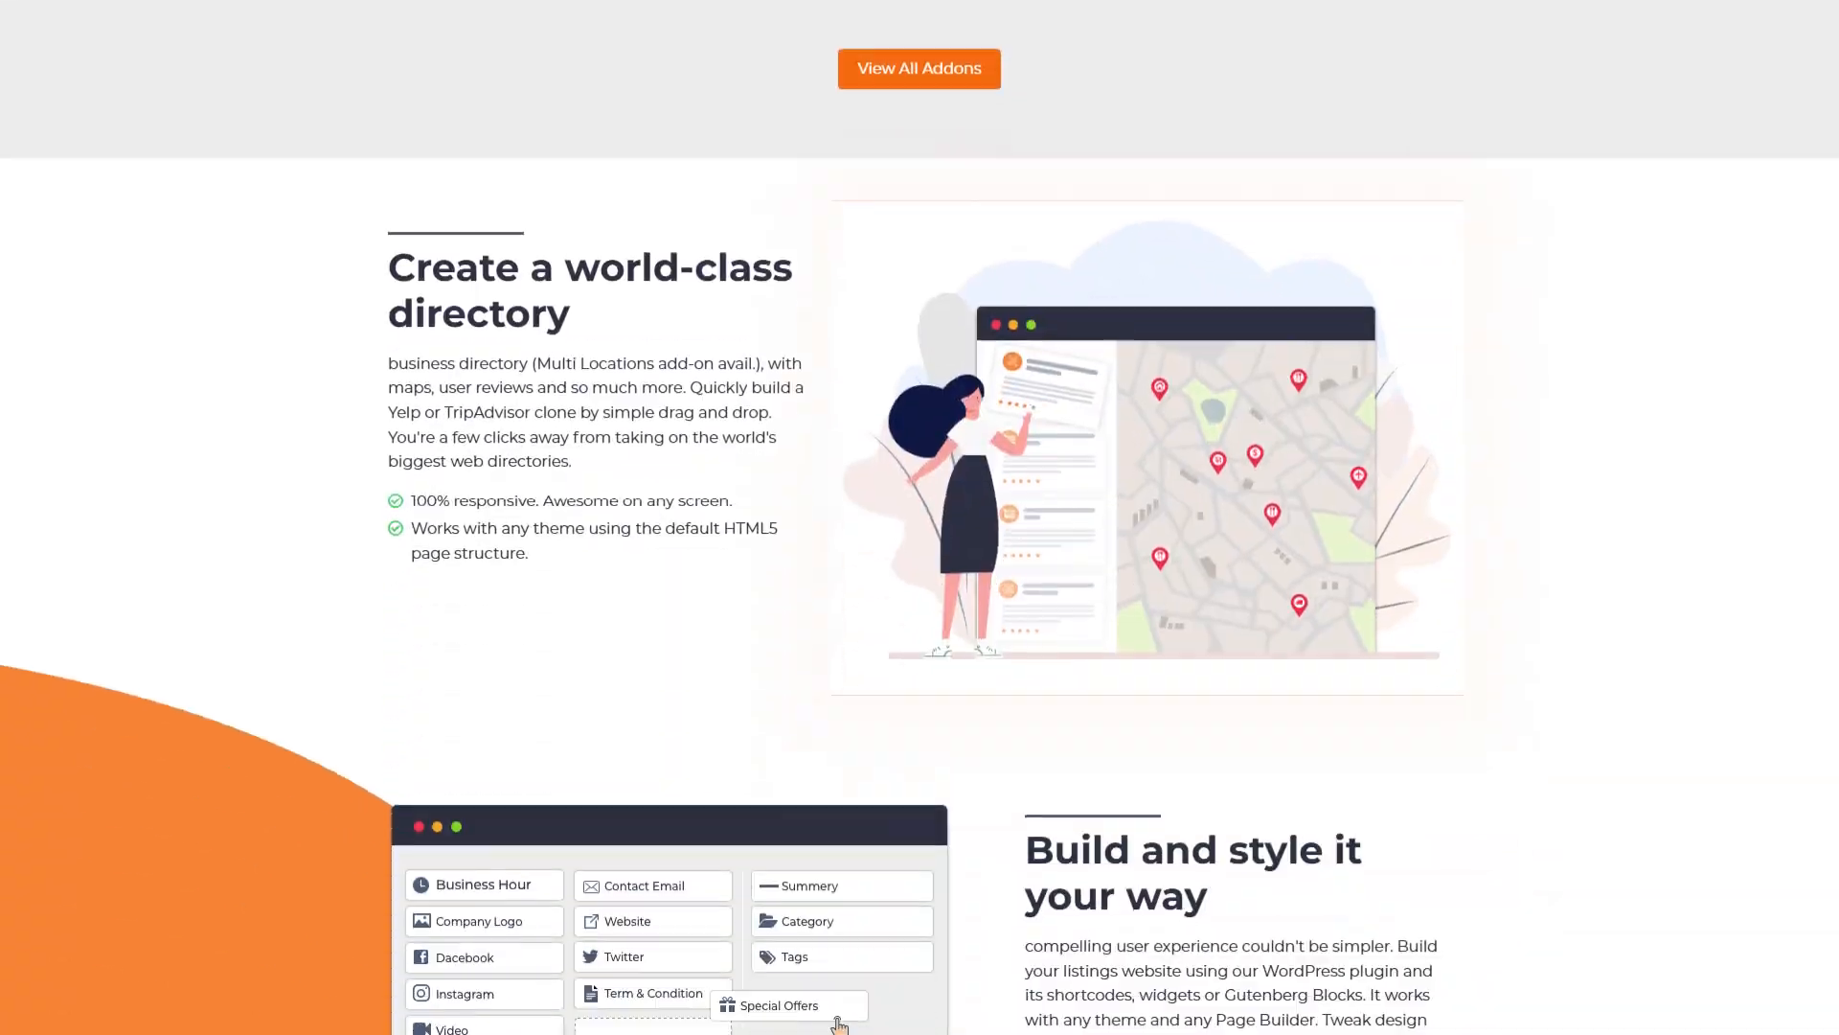
{"action": "scroll", "scroll_direction": "down", "scroll_amount": 3}
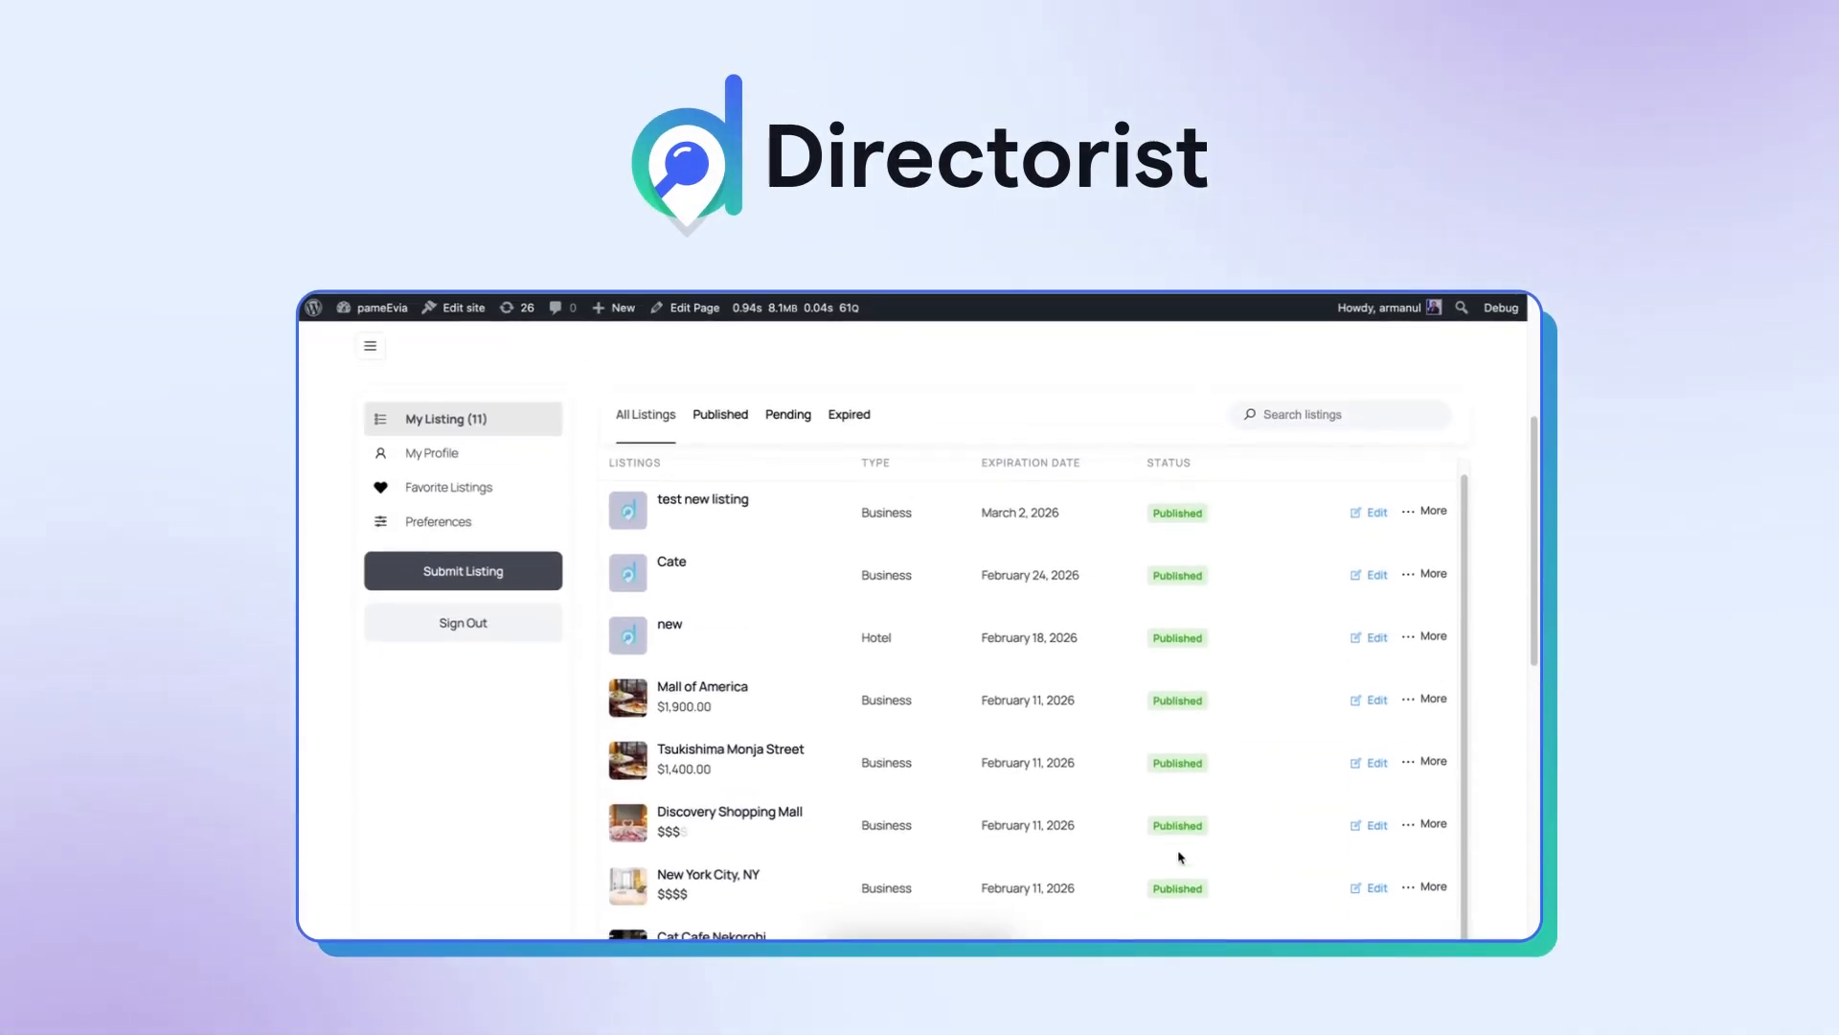
- Scroll through the account and admin listings, then clear the Food category from the search
{"action": "scroll", "scroll_direction": "down", "scroll_amount": 3}
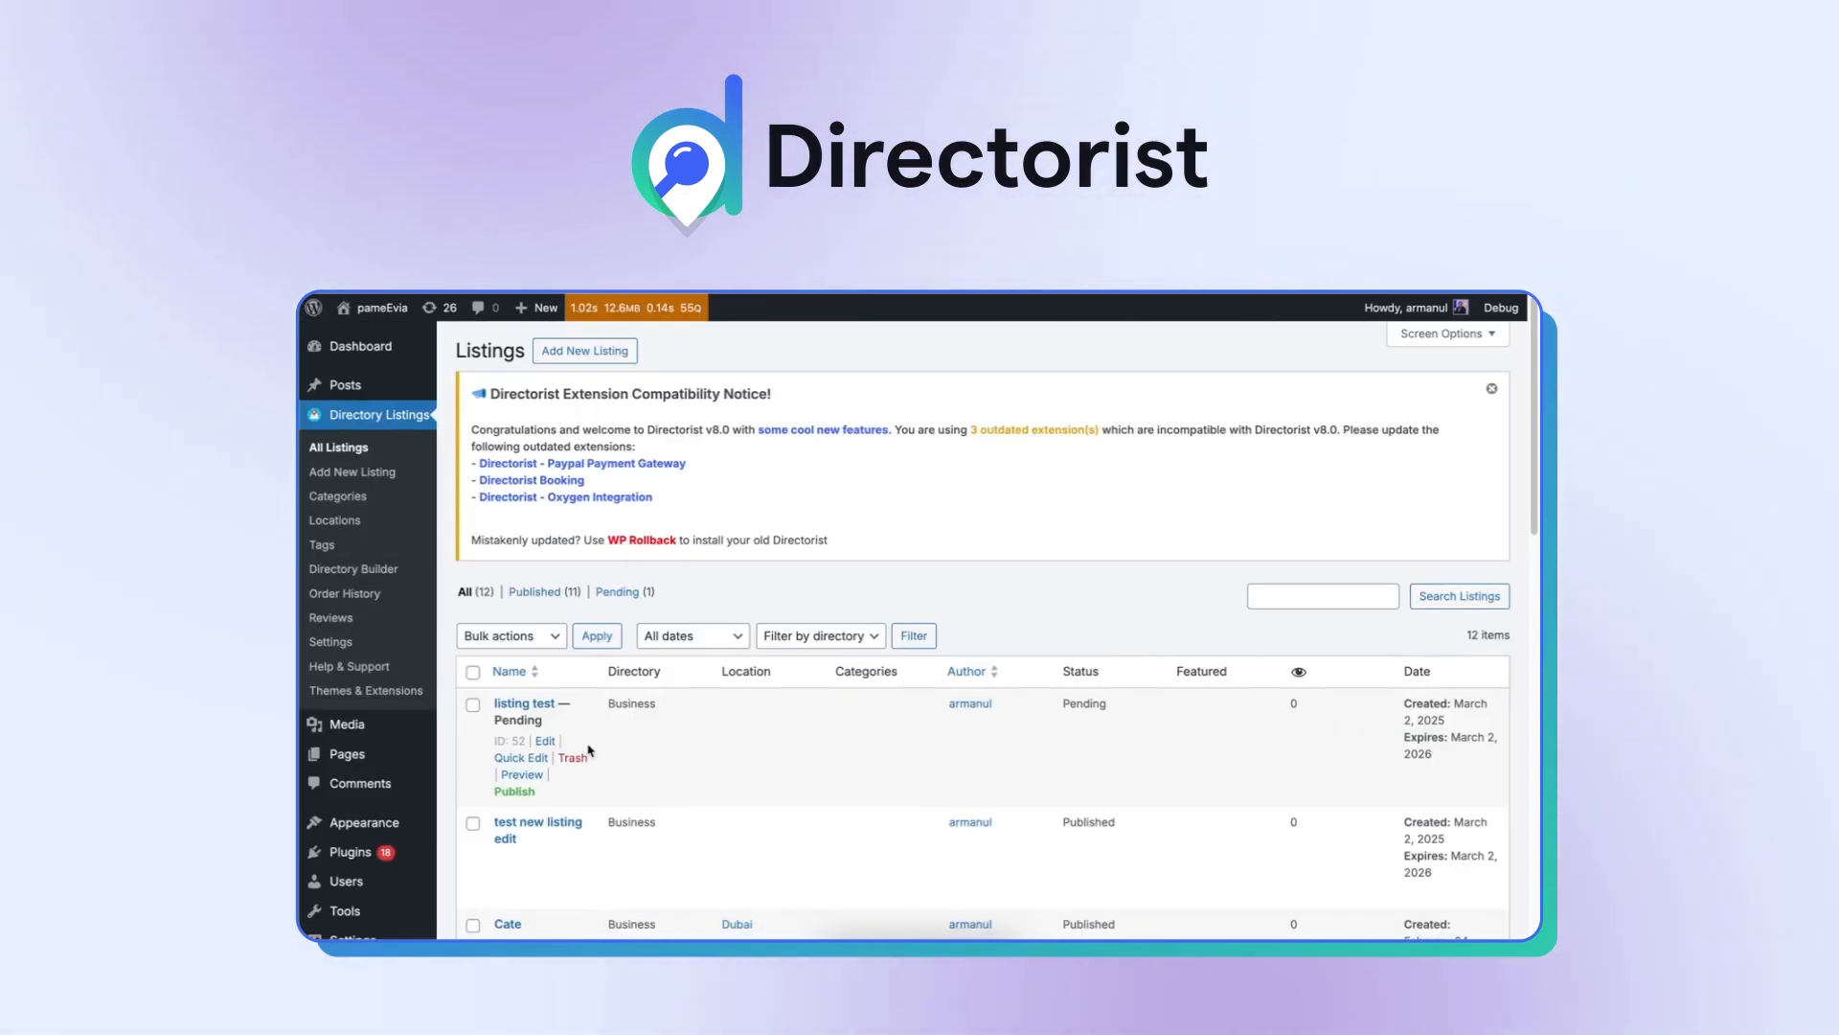
{"action": "mouse_move", "coordinate": [514, 791]}
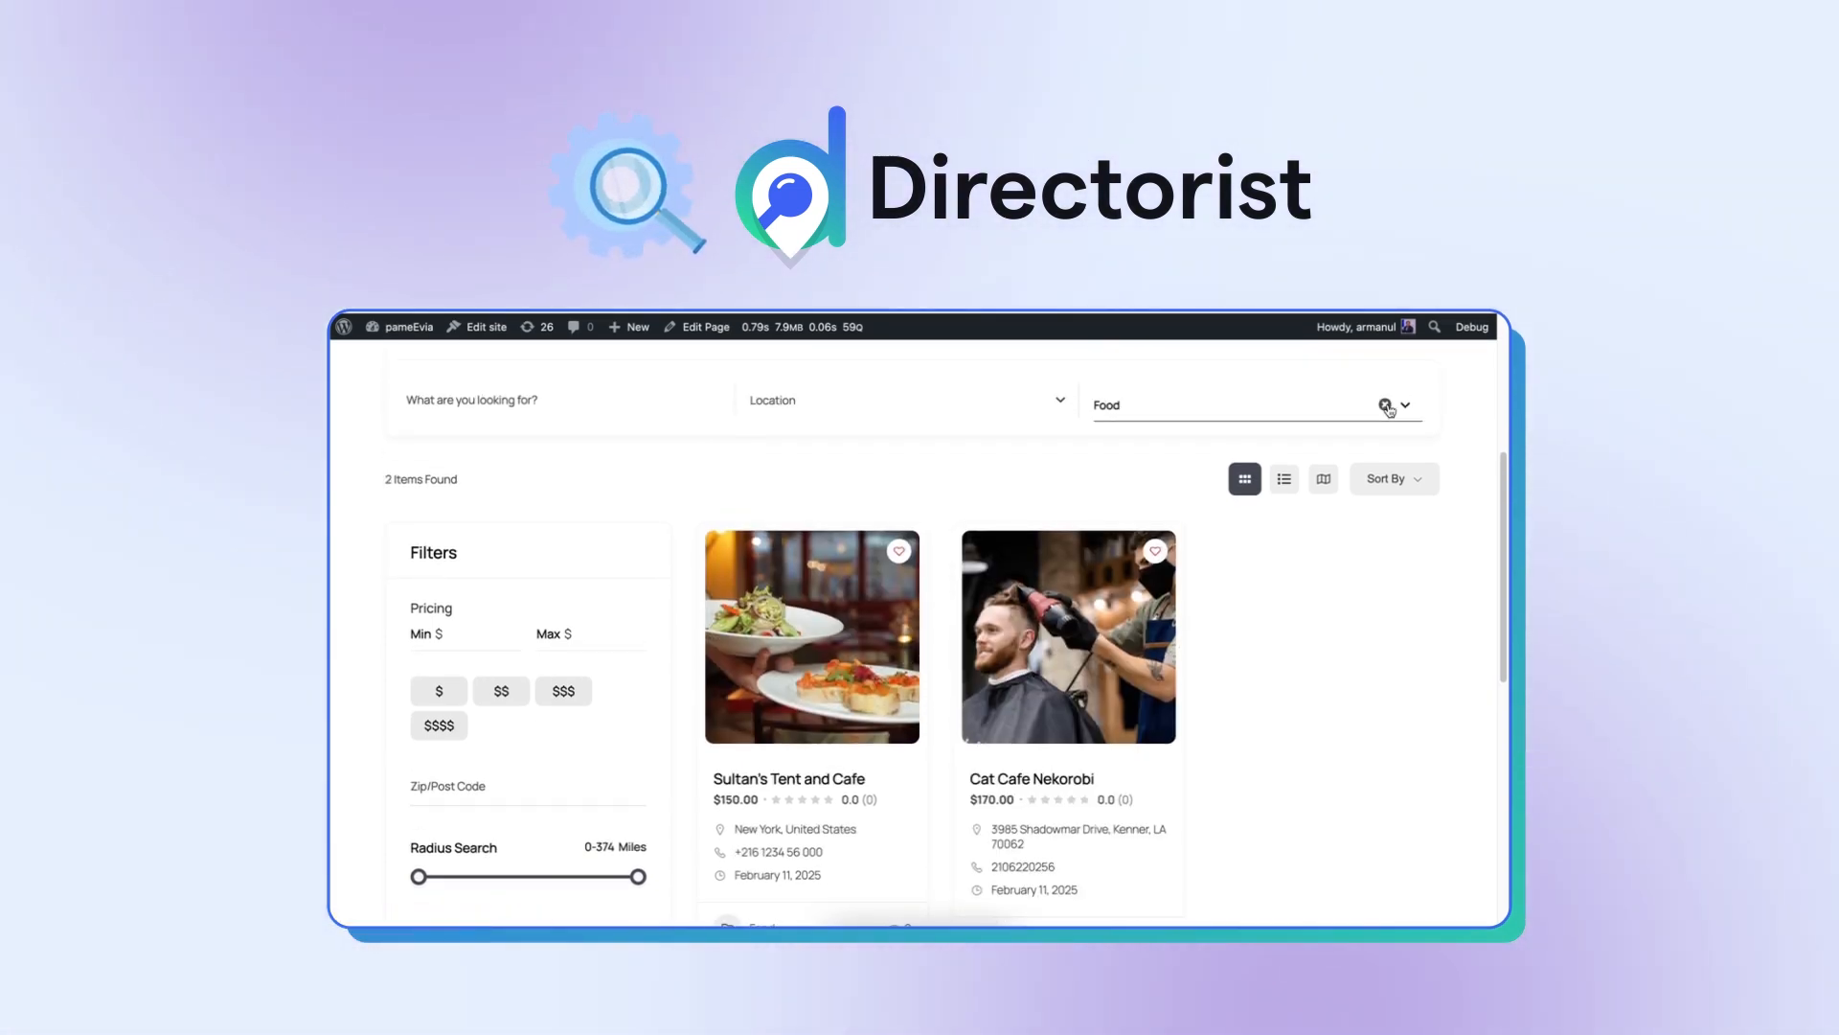
{"action": "left_click", "coordinate": [1388, 404]}
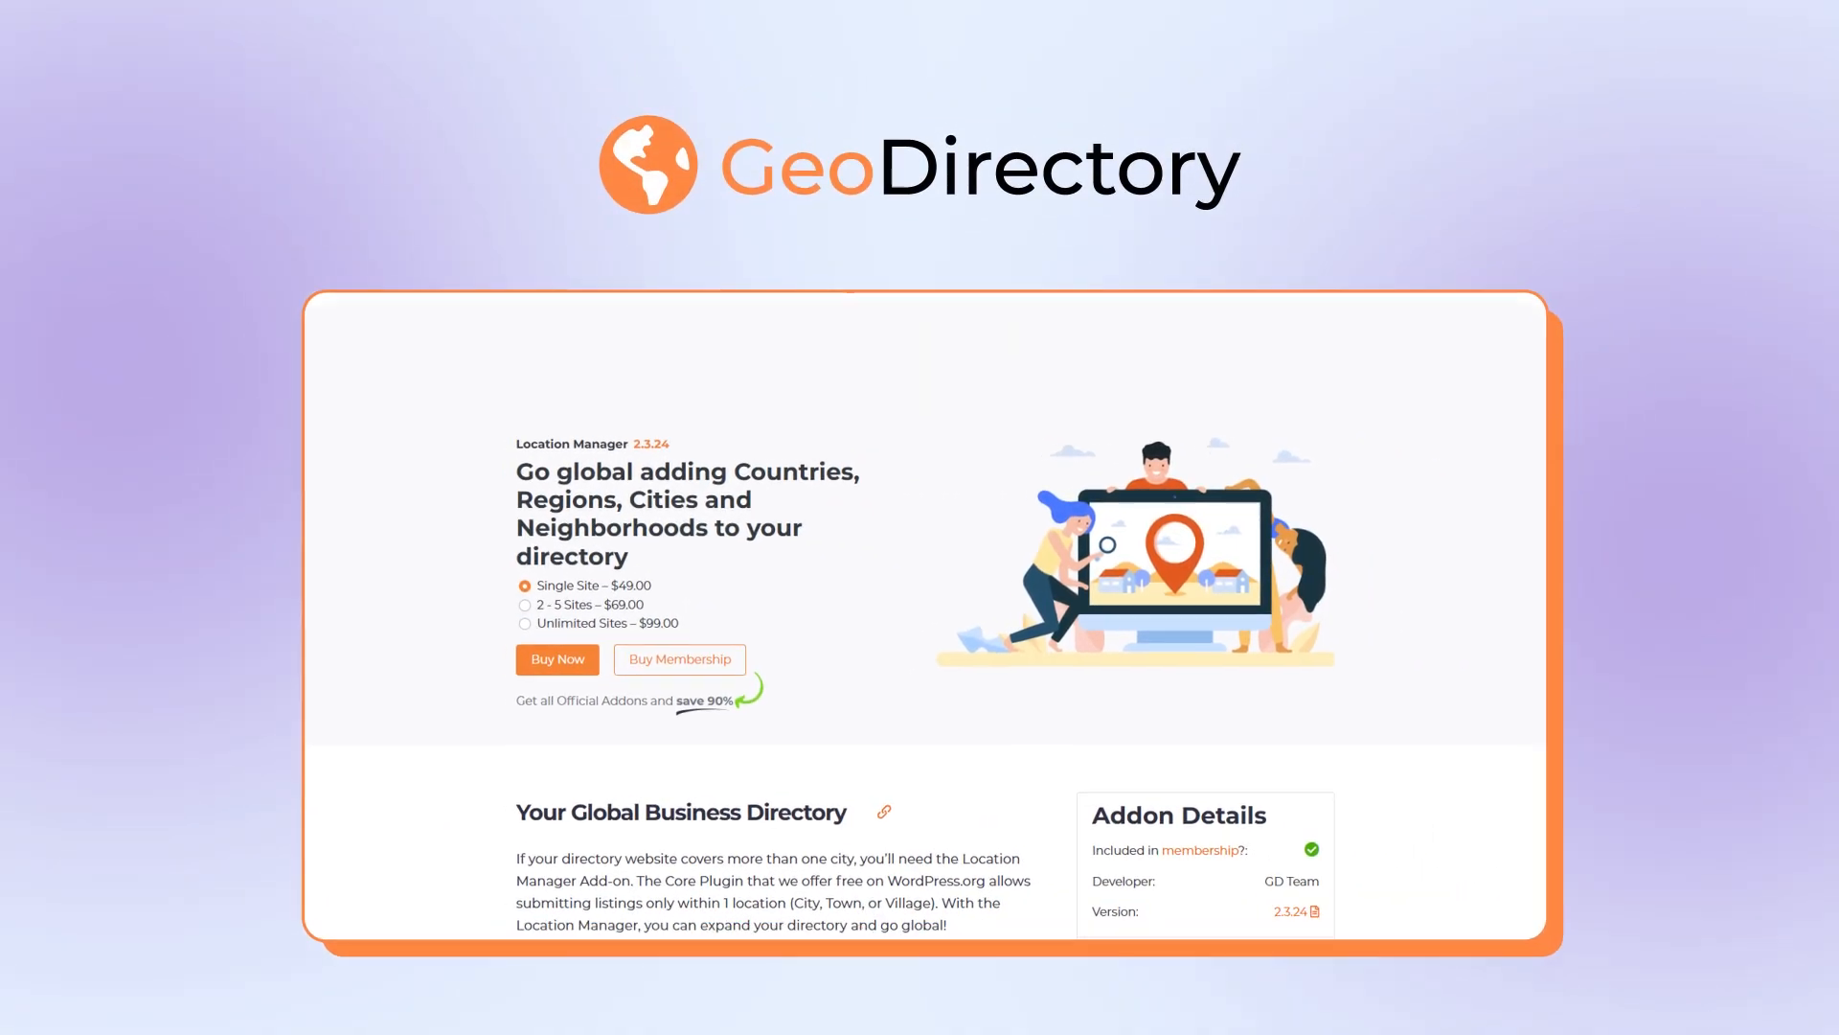
- Scroll the Location Manager add-on page to its per-site pricing
{"action": "scroll", "scroll_direction": "down", "scroll_amount": 3}
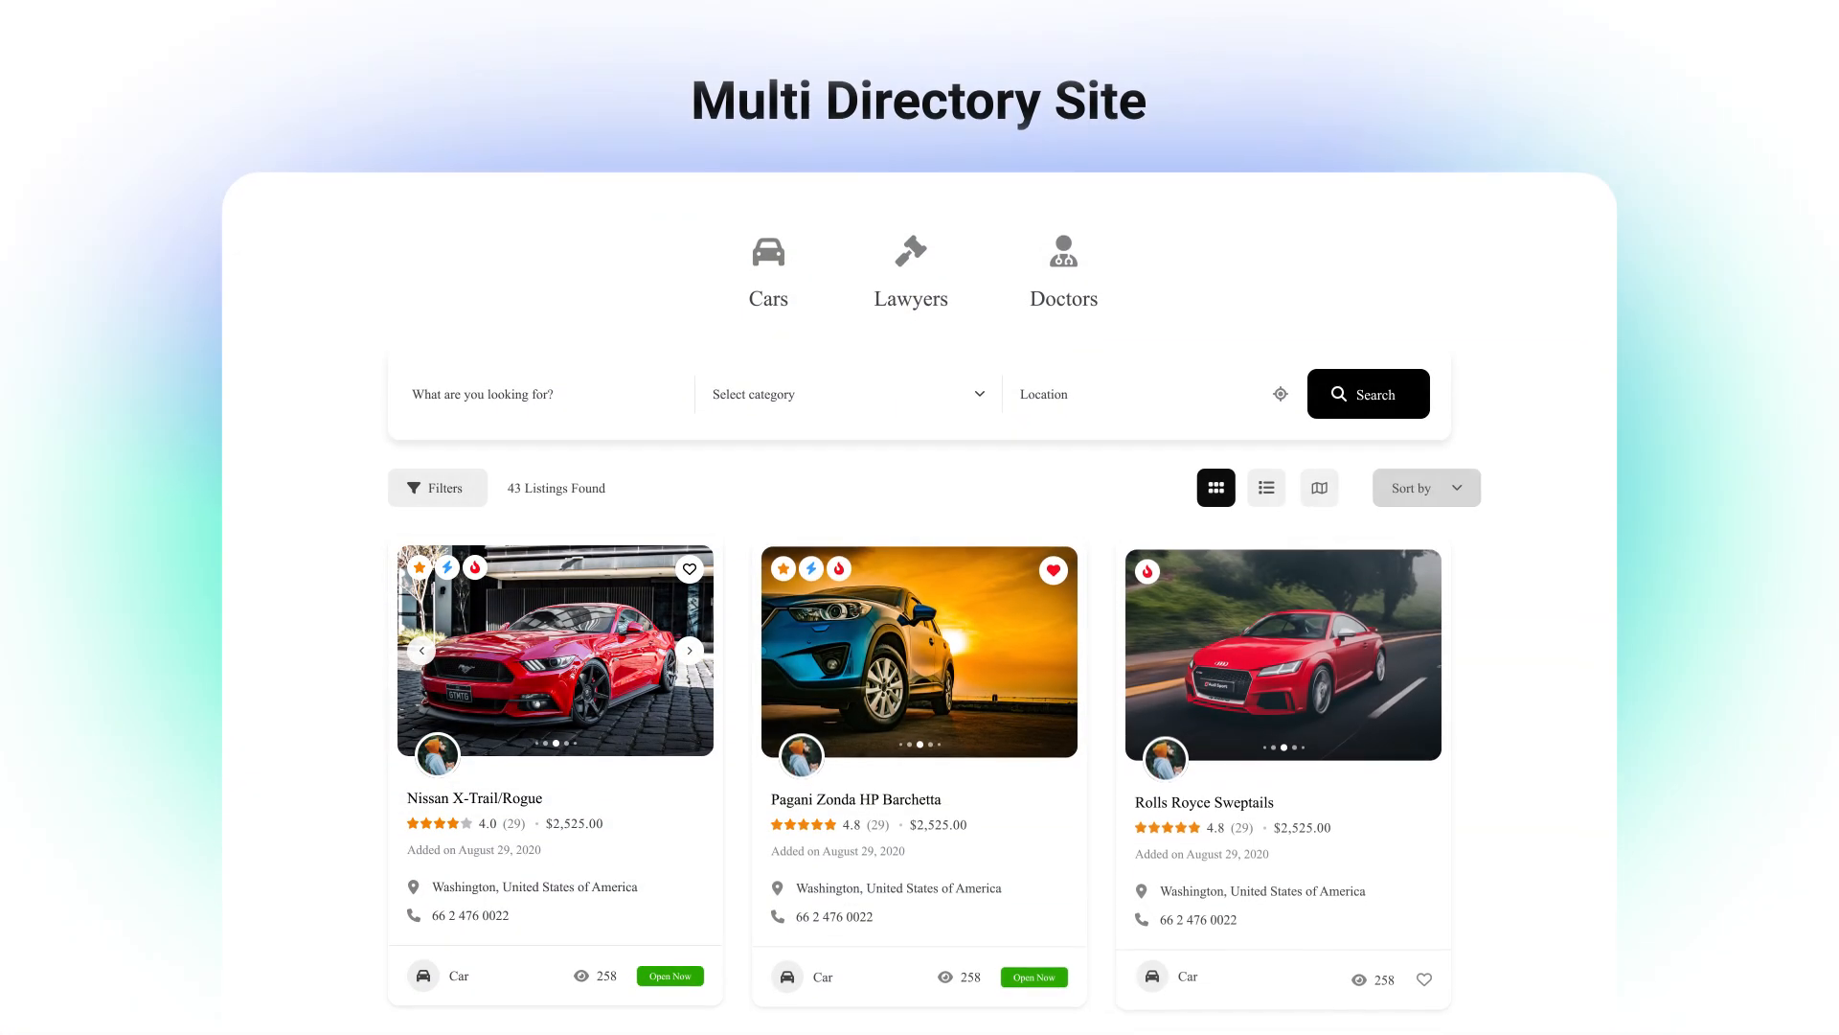
- Display the Multi Directory Site demo with Cars, Lawyers and Doctors directories
{"action": "left_click", "coordinate": [910, 270]}
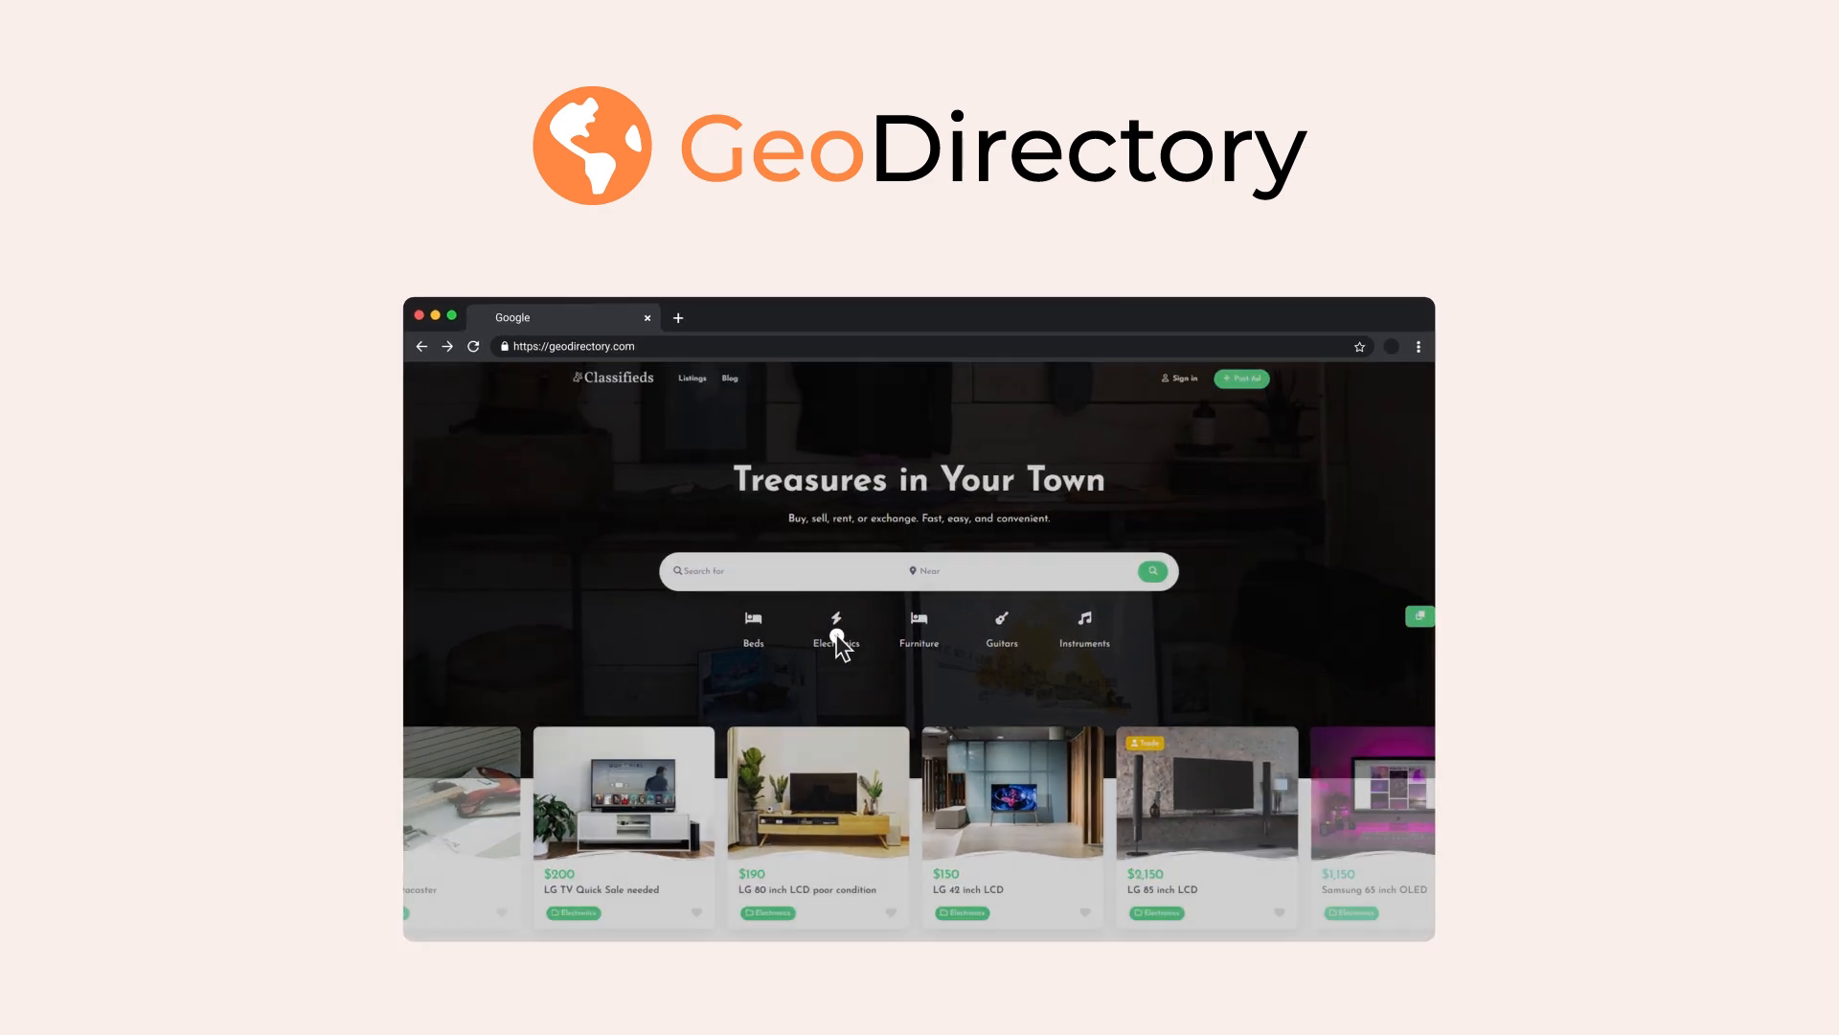
- Open the Electronics category on the 'Treasures in Your Town' classifieds demo
{"action": "left_click", "coordinate": [837, 627]}
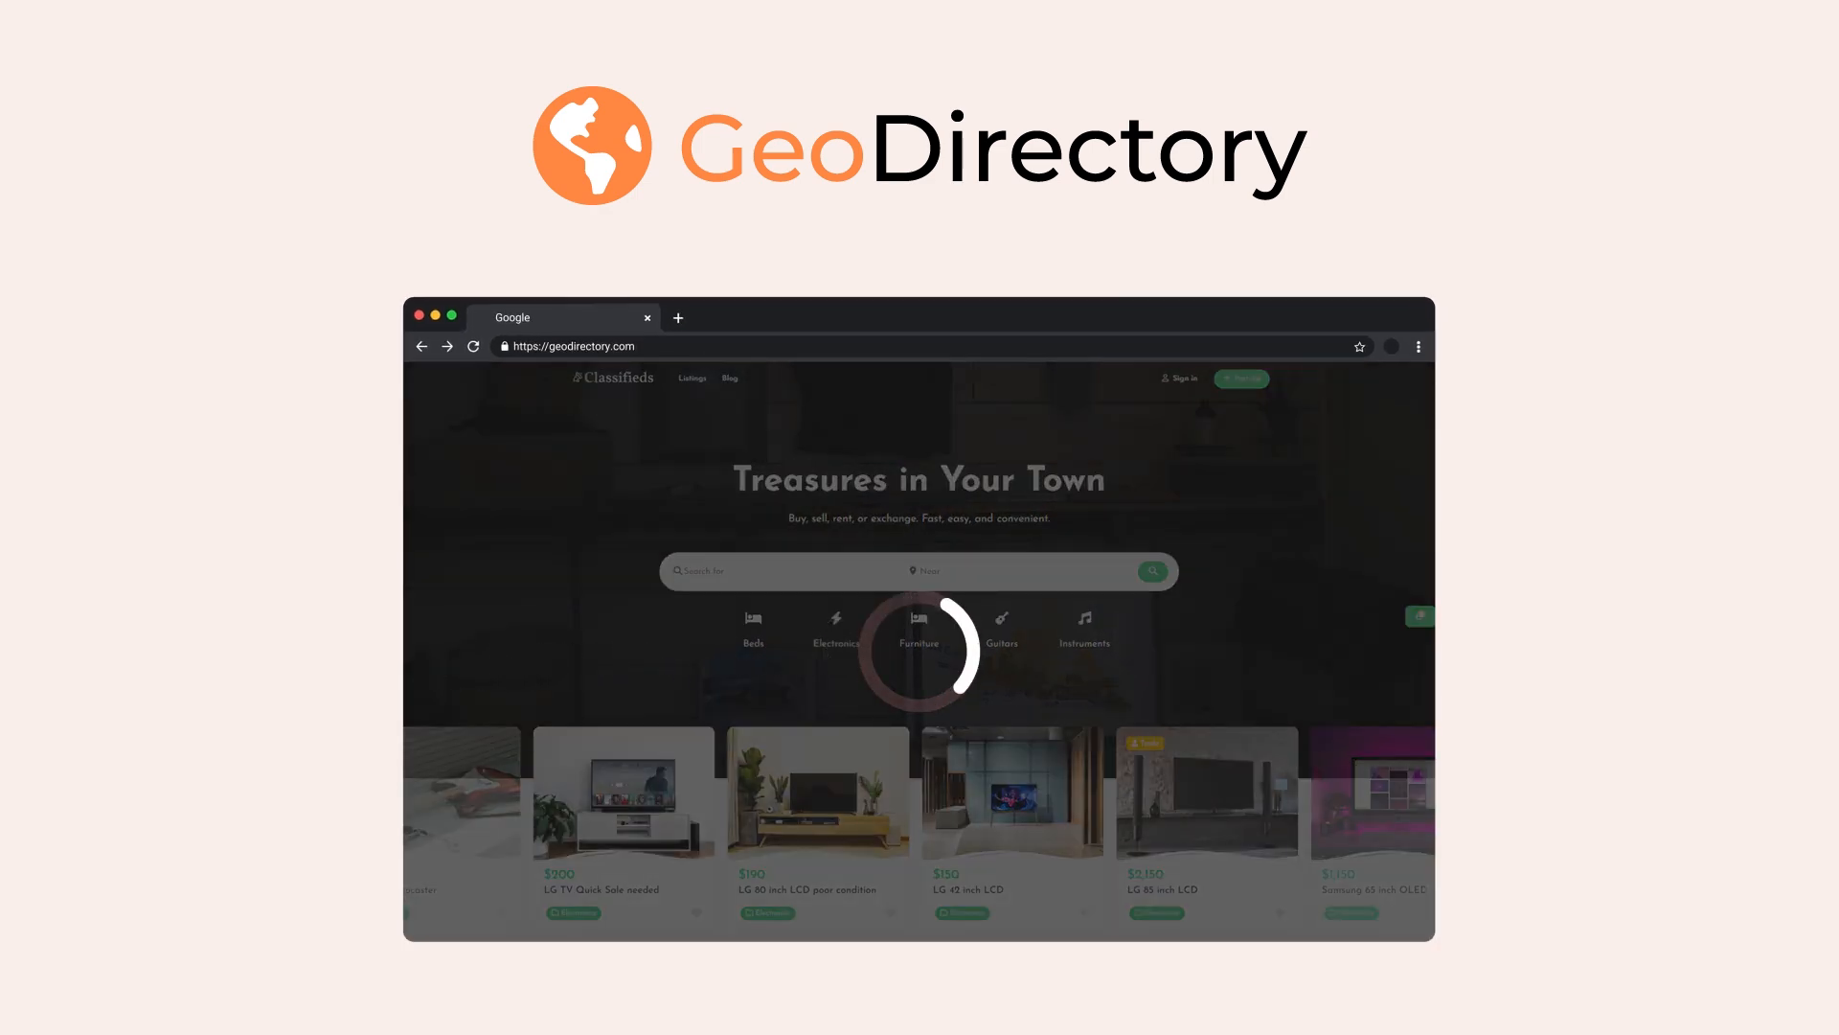
{"action": "left_click", "coordinate": [834, 628]}
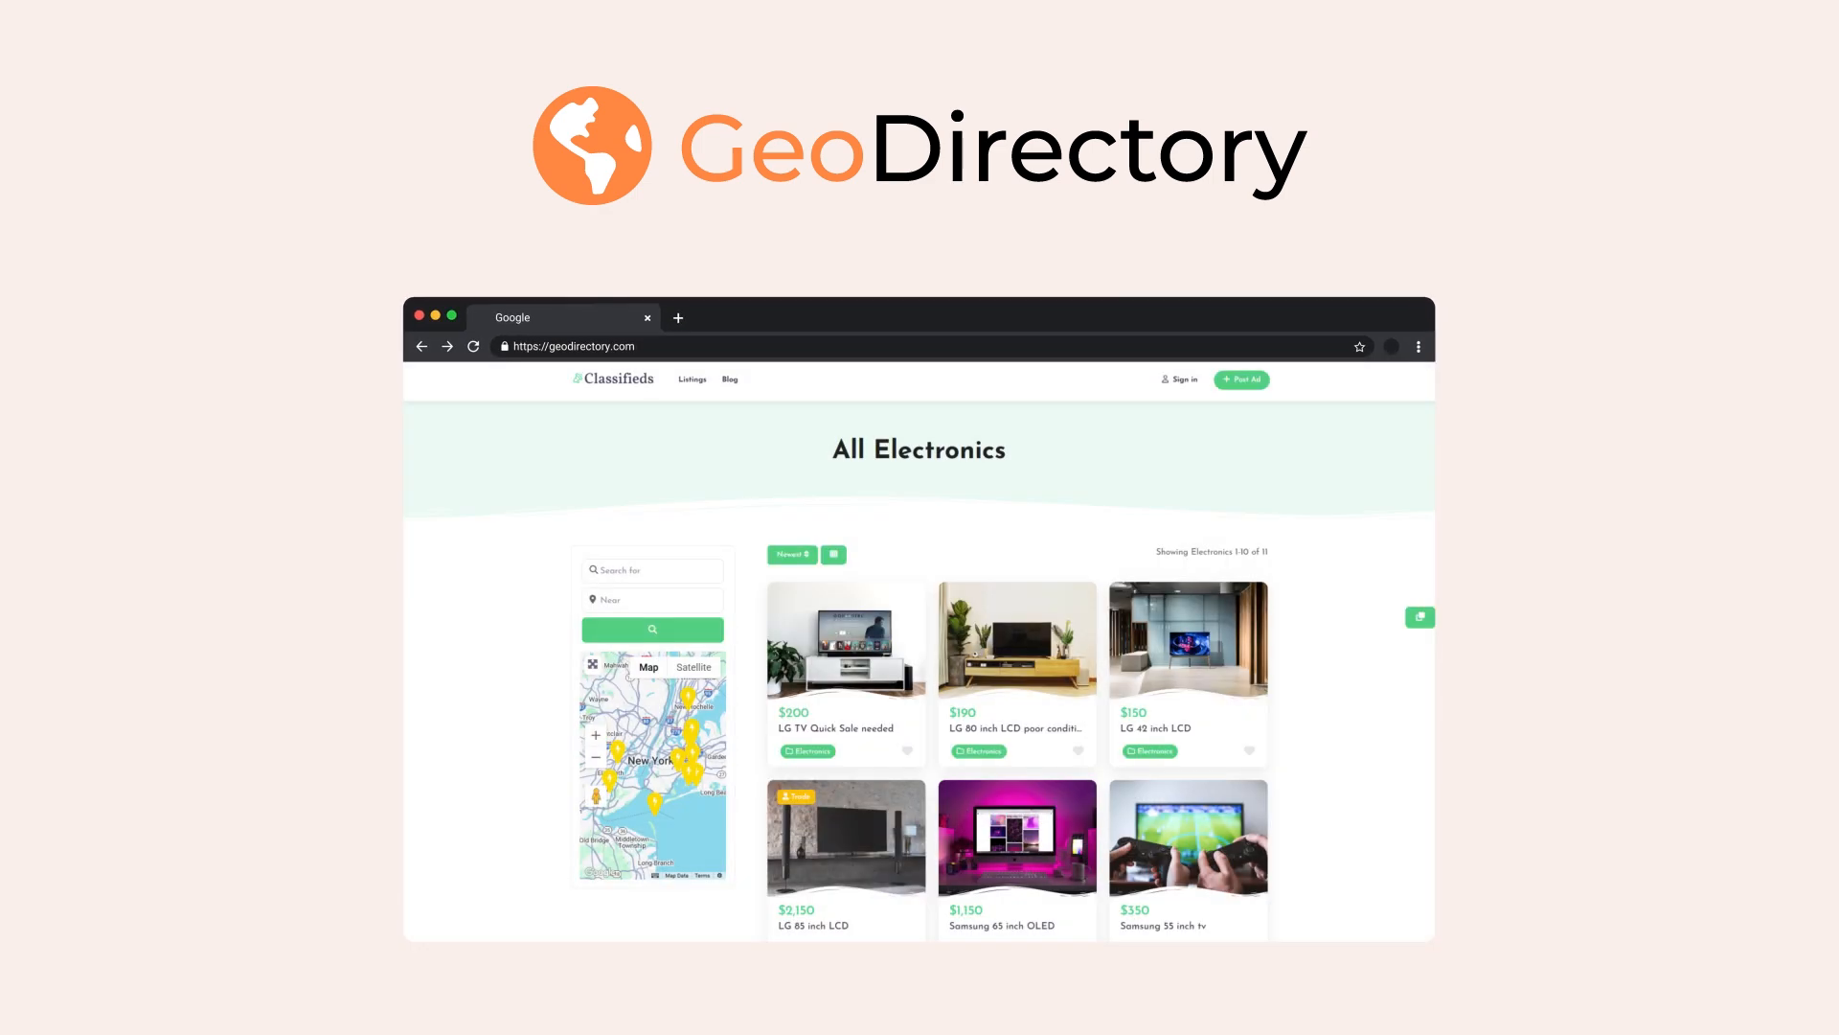